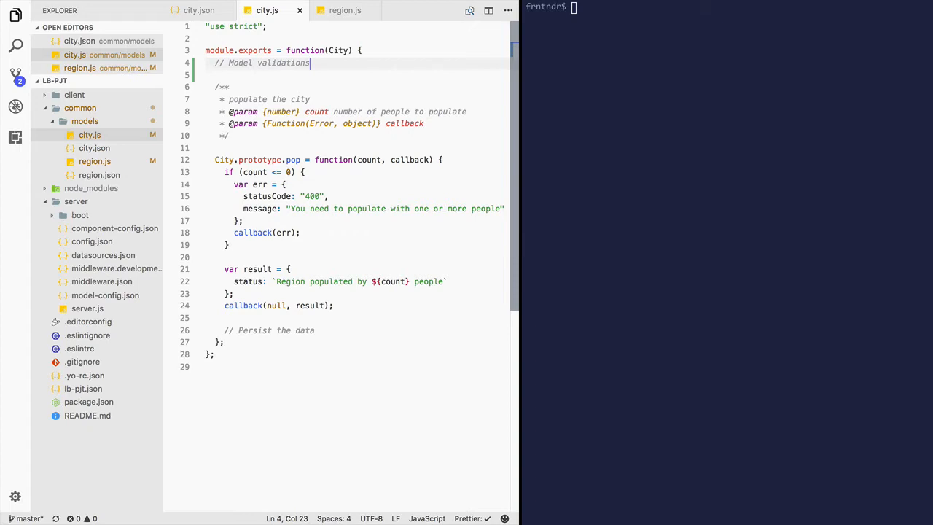
Step: Switch from the city.js editor to the browser with Cmd+Tab
key("cmd+tab")
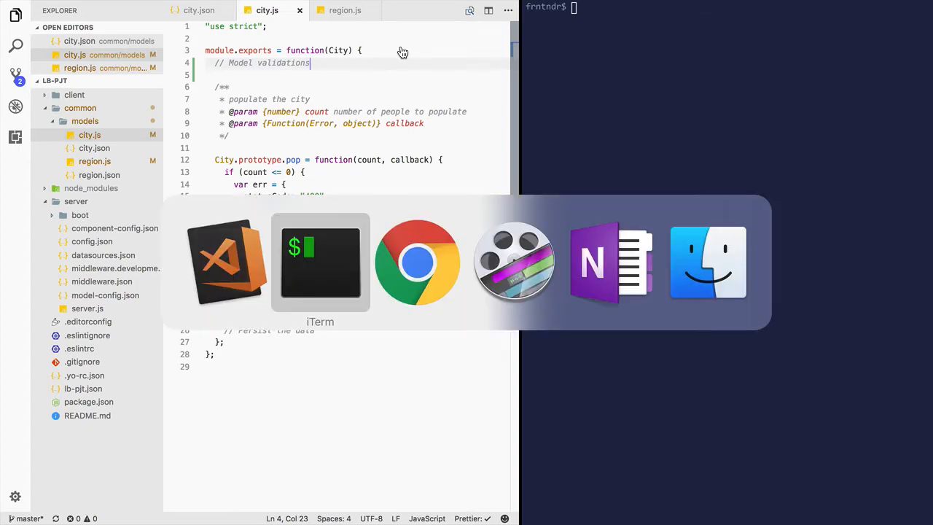
Step: On the Validating model data page, find validatesLengthOf and its min, max and is options
left_click(417, 262)
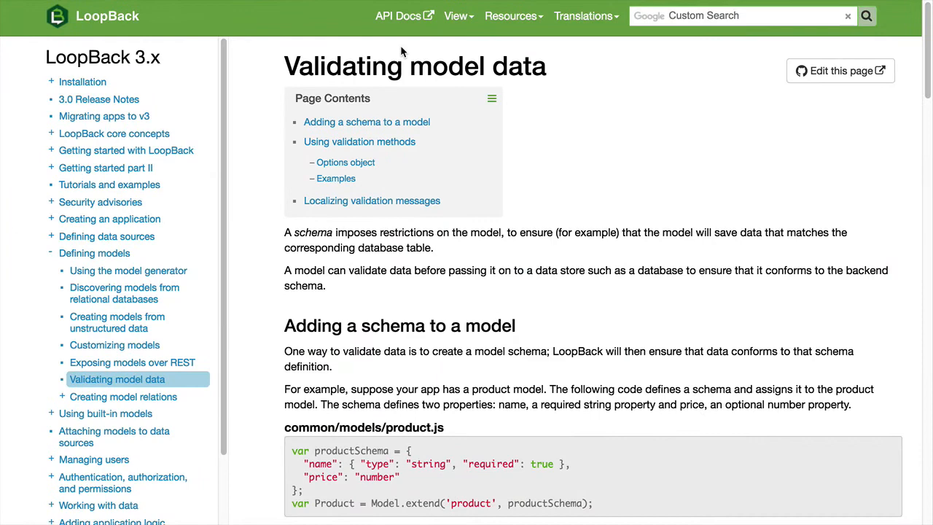
scroll("down", 3)
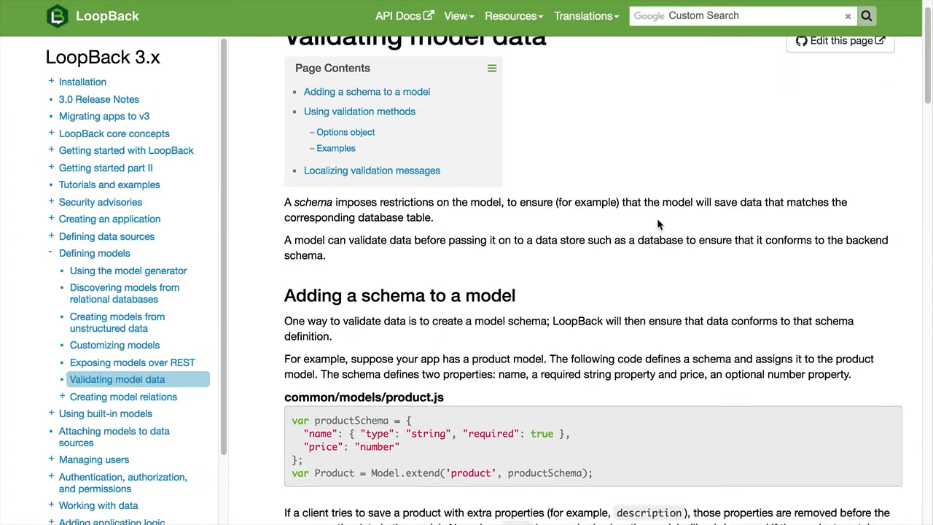
left_click(359, 110)
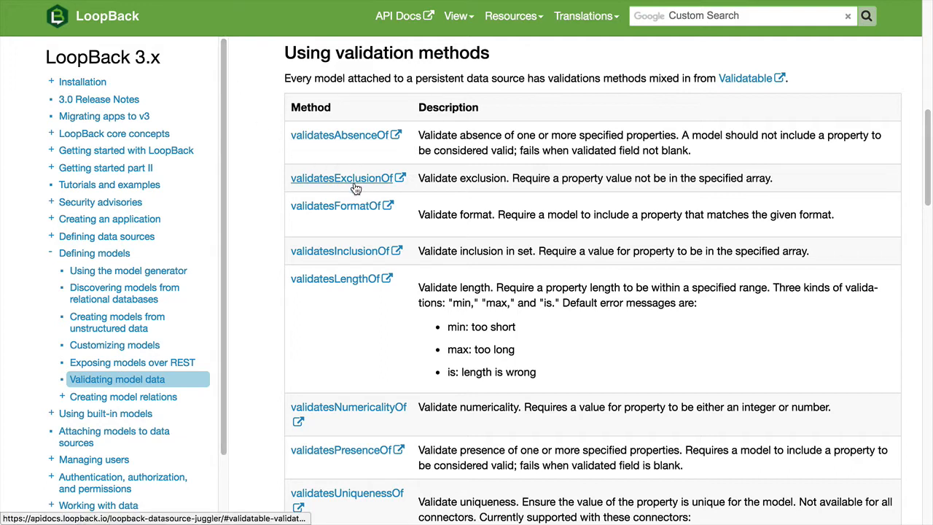
mouse_move(347, 242)
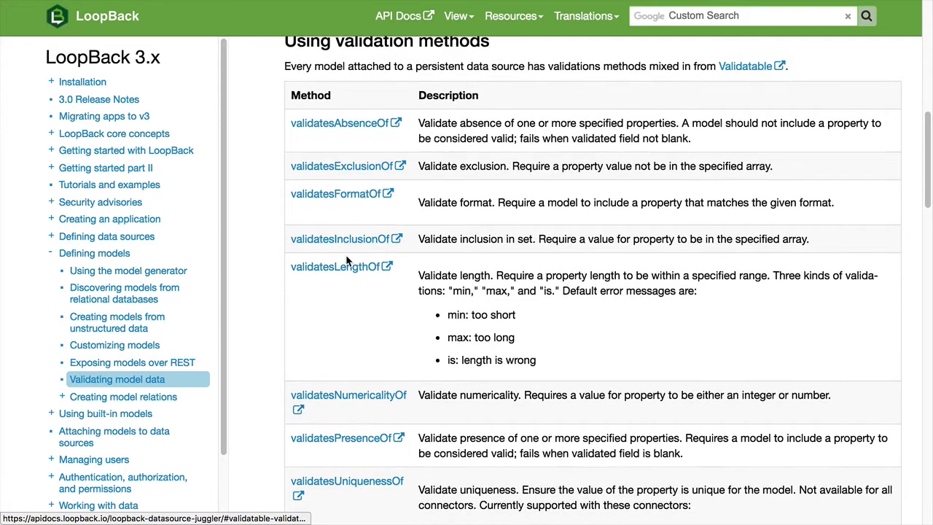
scroll("down", 3)
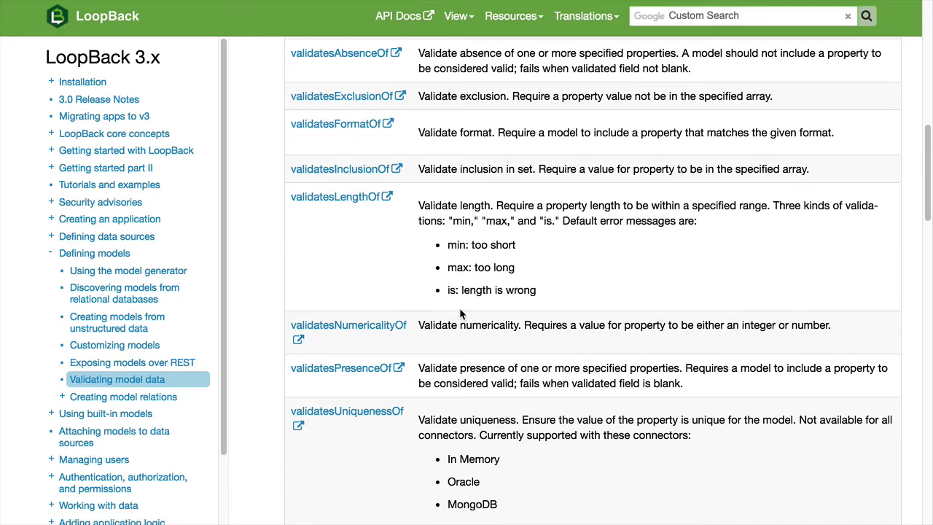
scroll("down", 3)
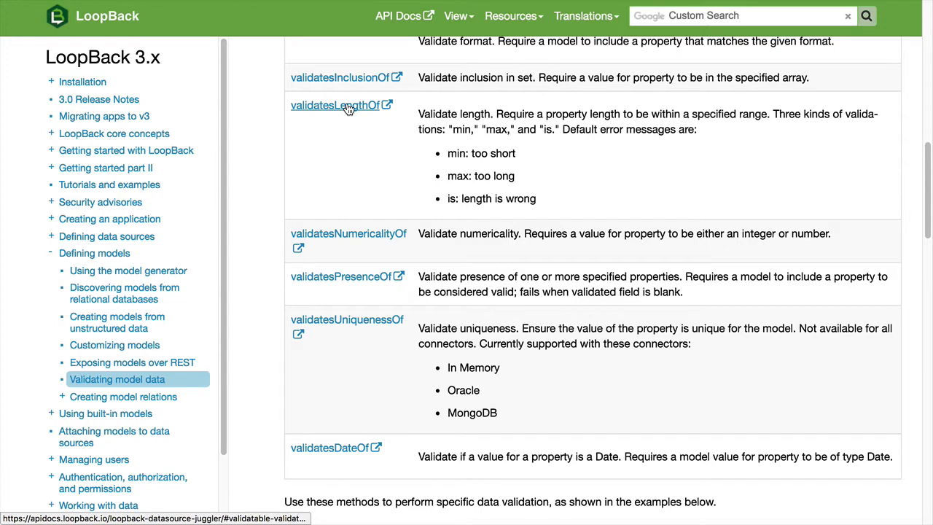
left_click(334, 105)
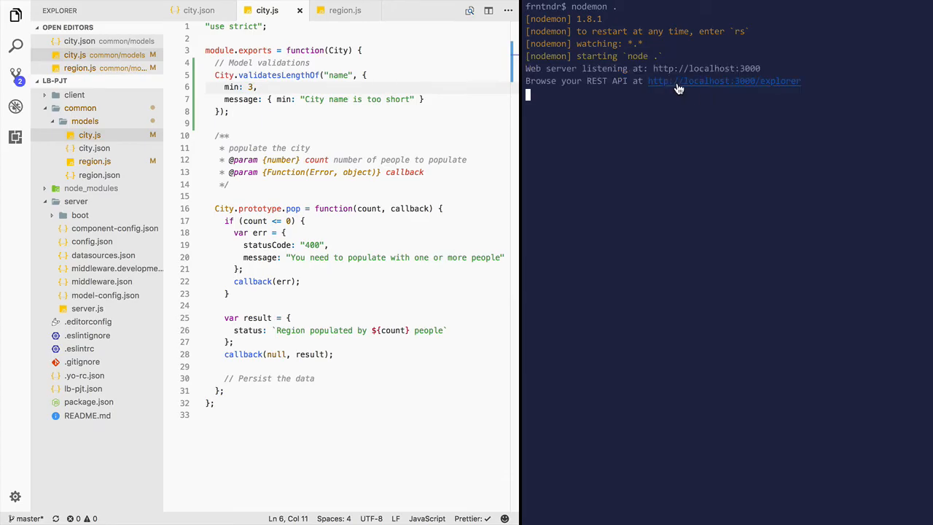
Step: Follow the localhost:3000 explorer link served by nodemon to the LoopBack API Explorer
left_click(723, 81)
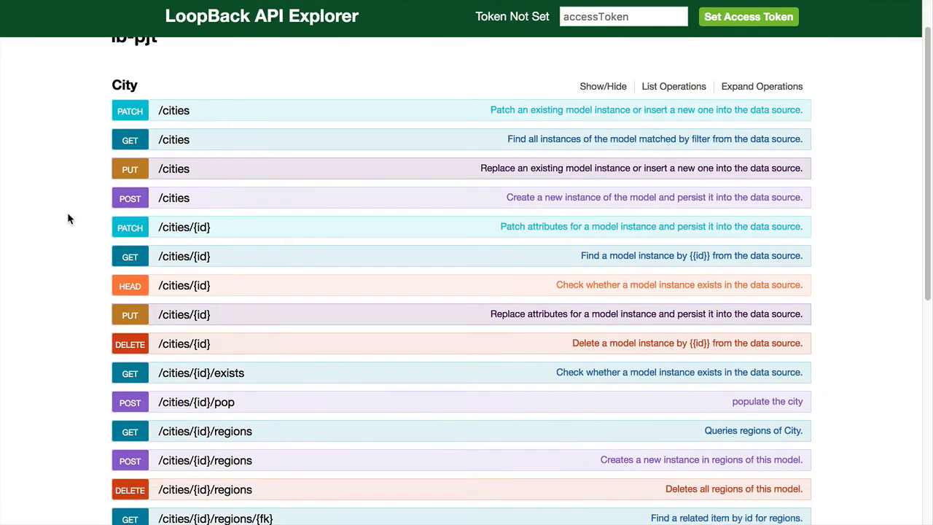
Step: Submit POST /cities with name "Da" and see it rejected with error 422
left_click(174, 197)
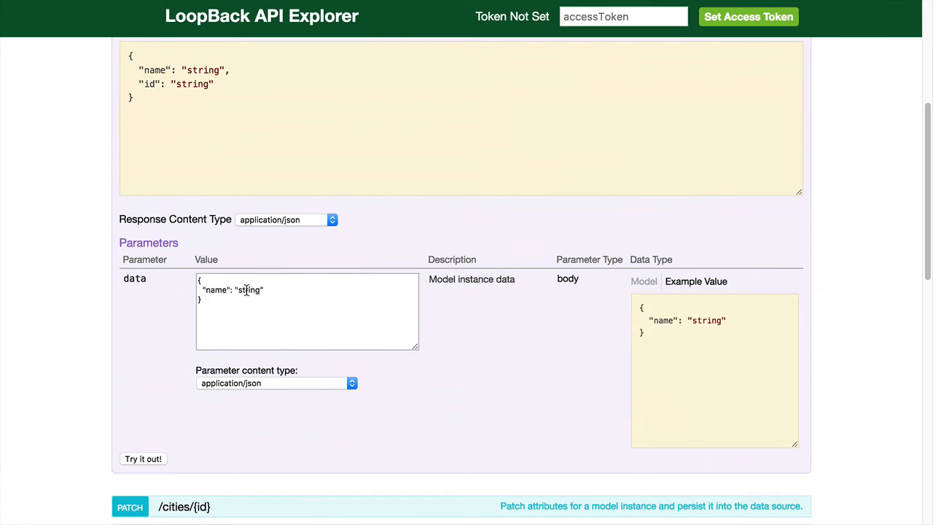
type("Da")
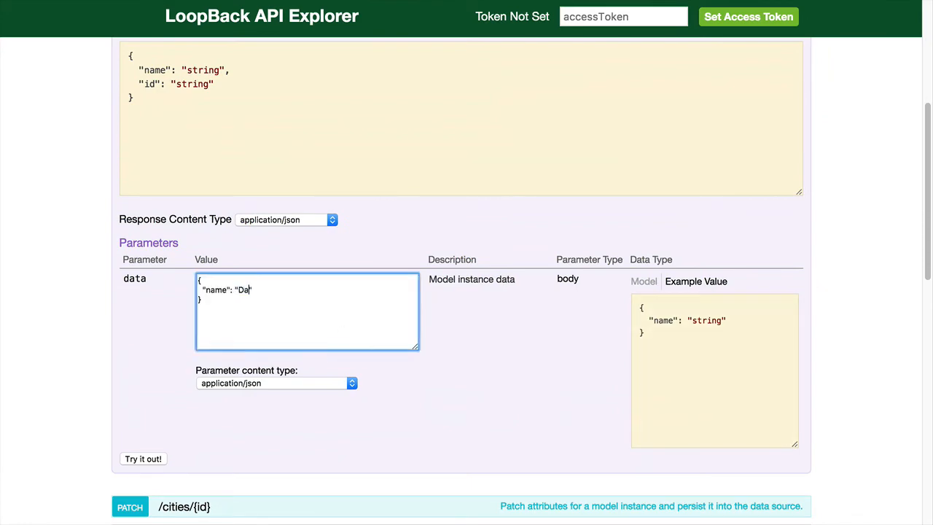
scroll("down", 3)
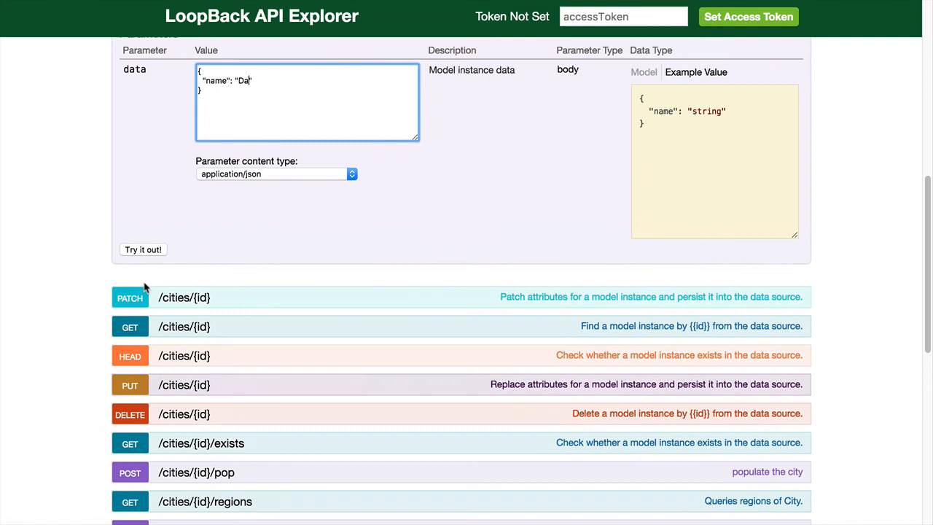
left_click(142, 250)
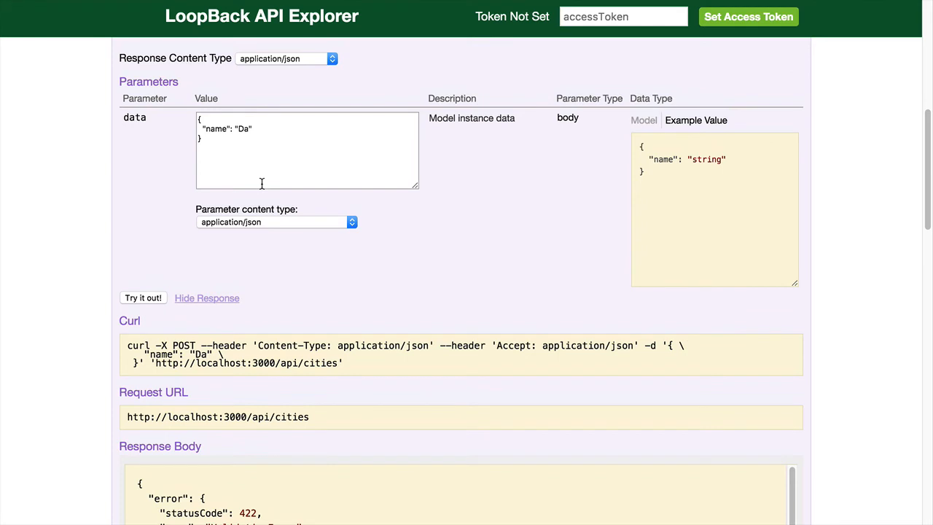
mouse_move(248, 128)
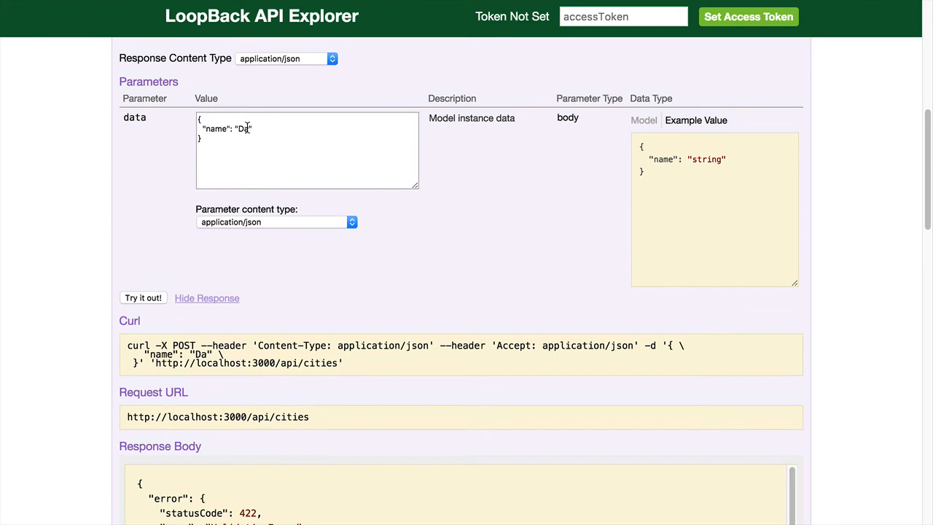
Step: Create the city "Dallas" and list all cities with GET /cities
type("llas")
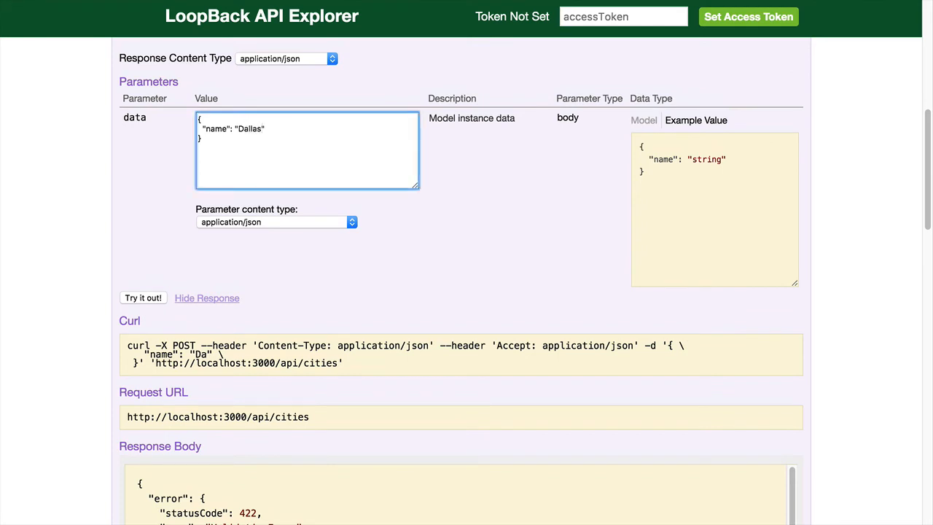
left_click(142, 297)
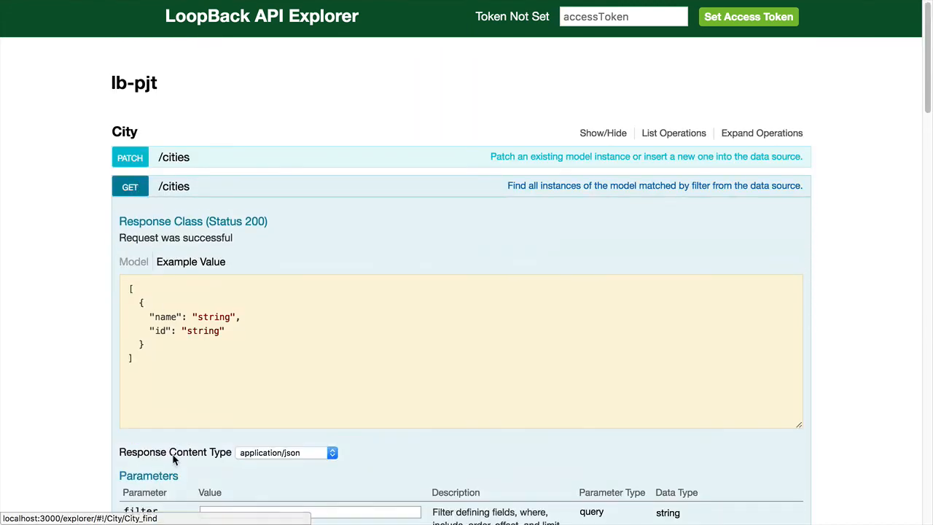
scroll("down", 3)
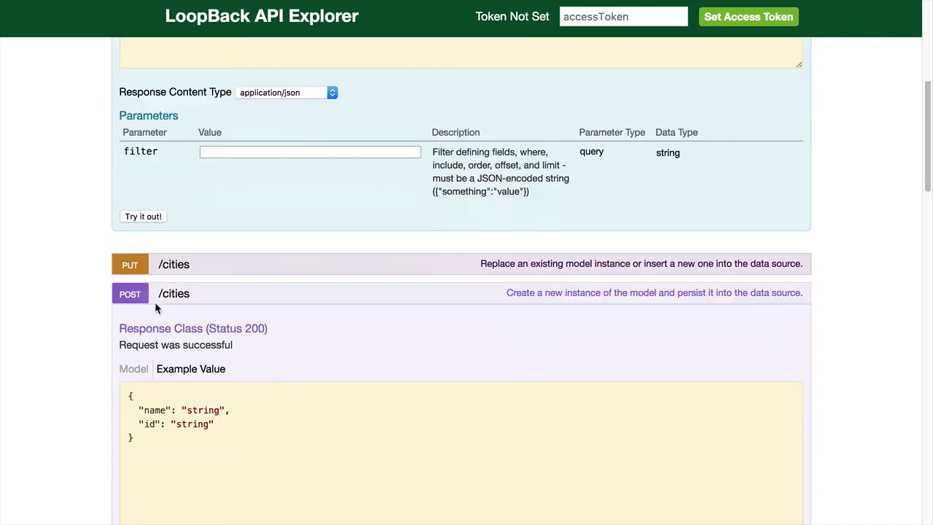
left_click(143, 216)
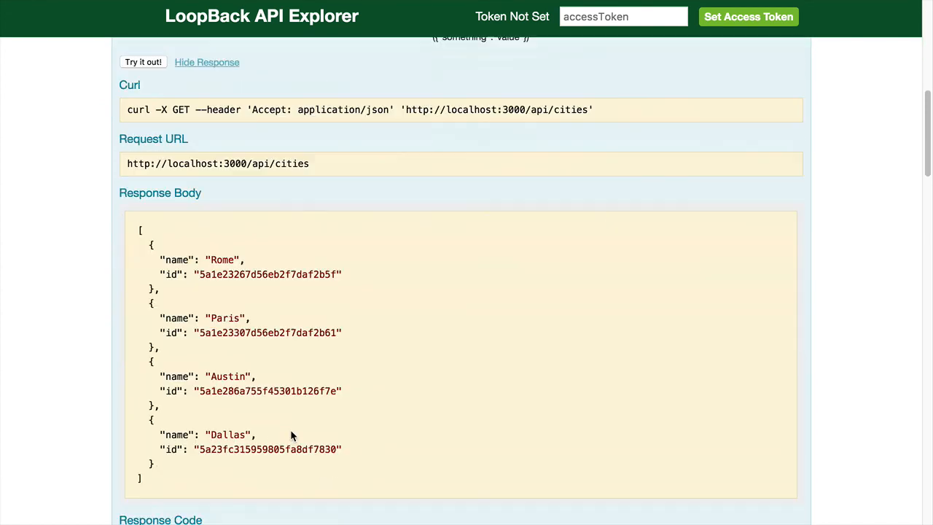